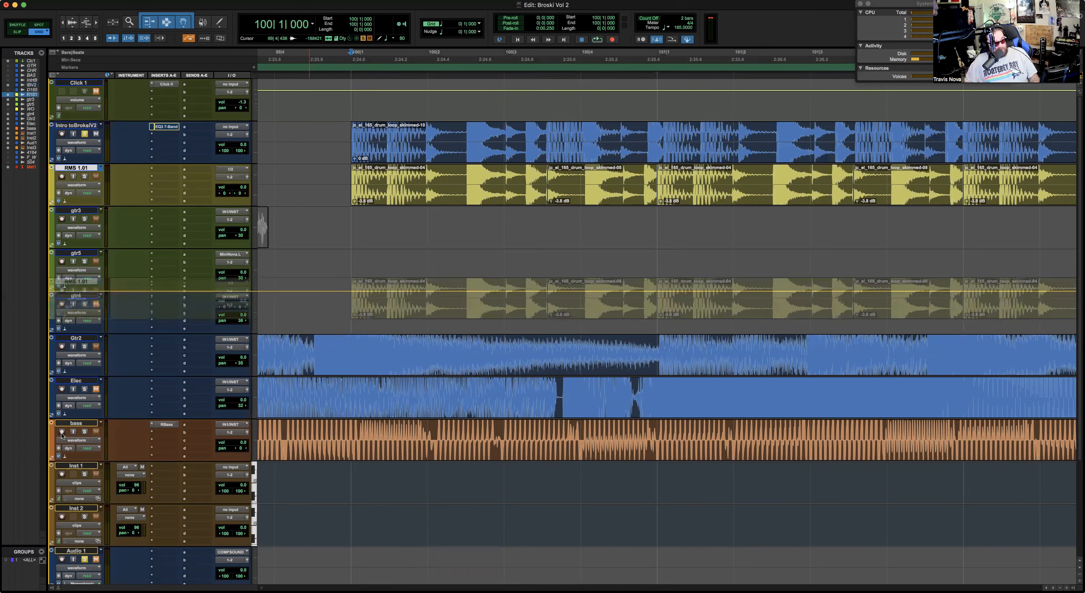
Step: Scroll down the track list so RMS 1.01 sits at the bottom, above Master
{"action": "scroll", "scroll_direction": "down", "scroll_amount": 3}
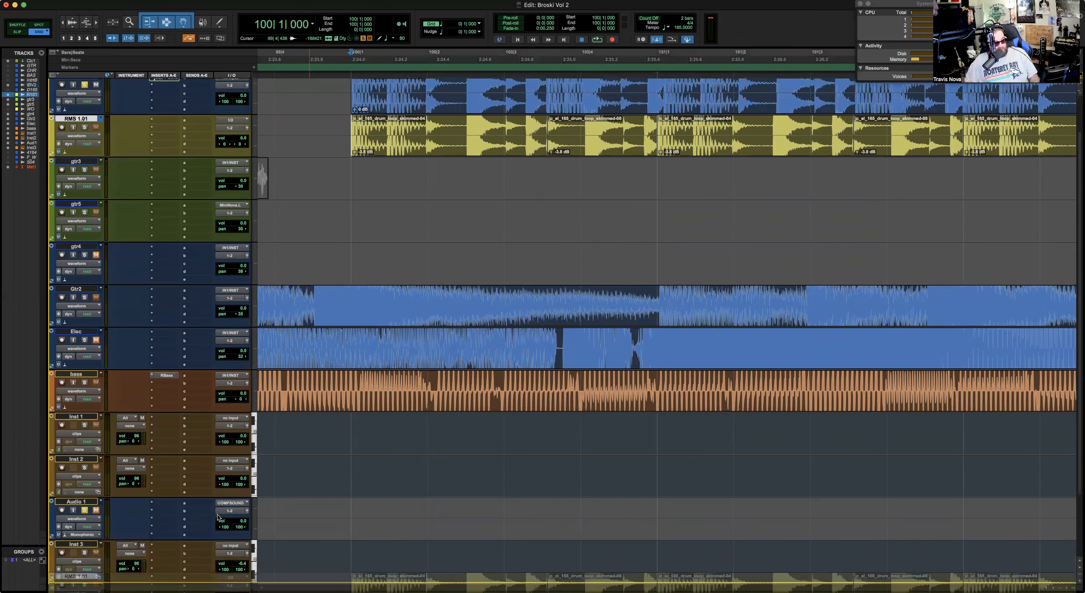
{"action": "scroll", "scroll_direction": "down", "scroll_amount": 3}
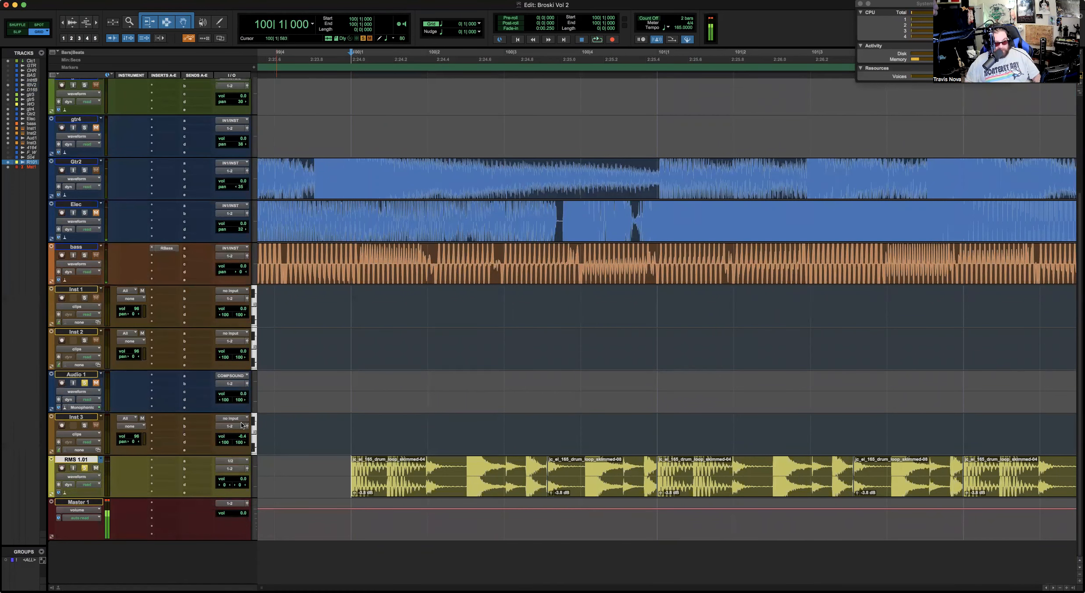
{"action": "mouse_move", "coordinate": [242, 425]}
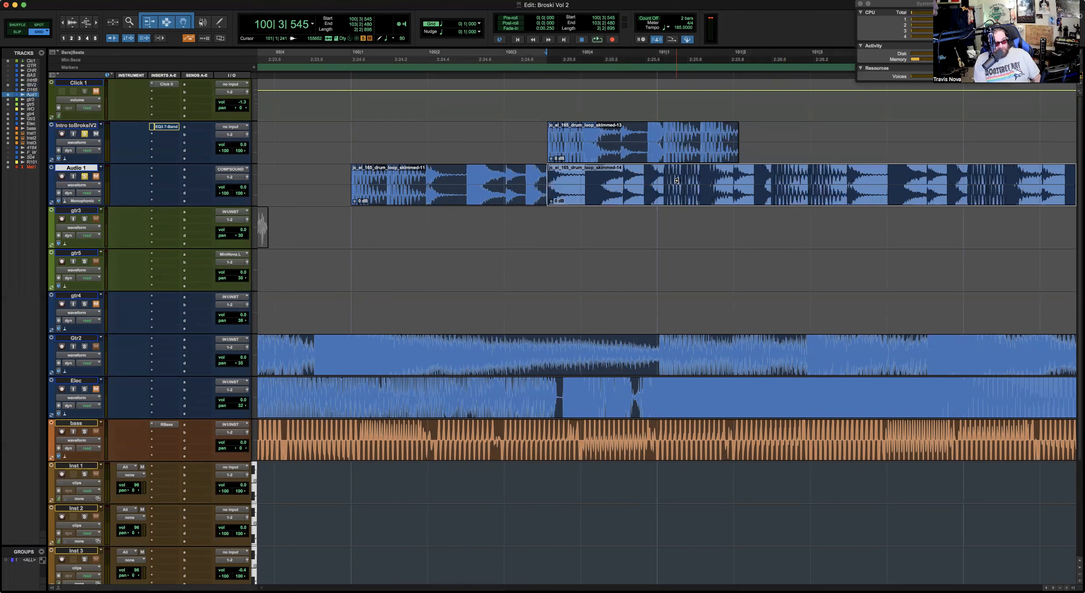
{"action": "mouse_move", "coordinate": [668, 181]}
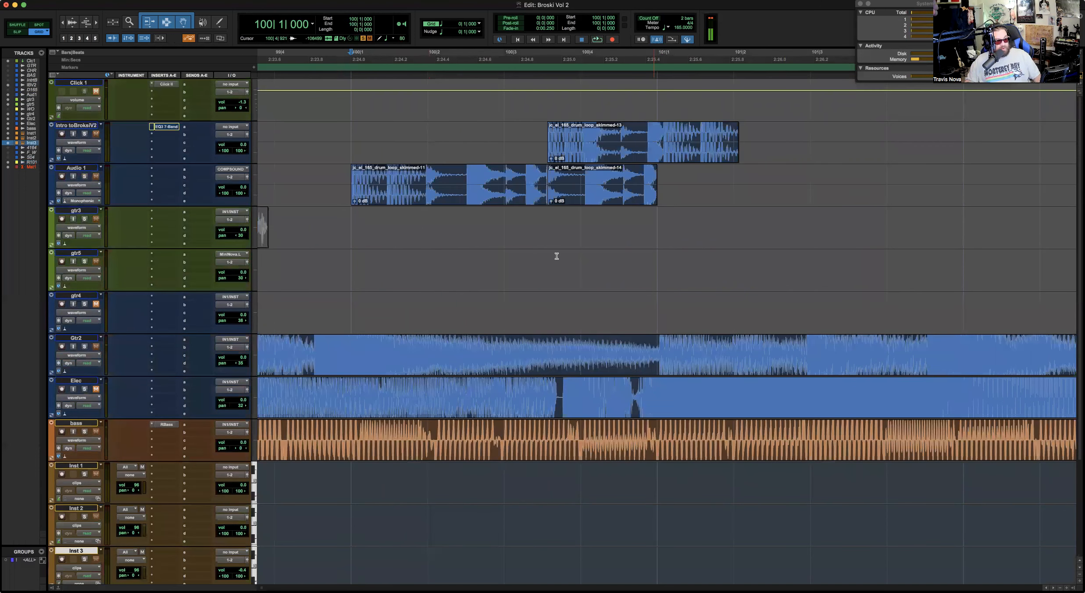
Step: Add a crossfade at the join between the two drum-loop clips on RMS 1.01
{"action": "scroll", "scroll_direction": "down", "scroll_amount": 3}
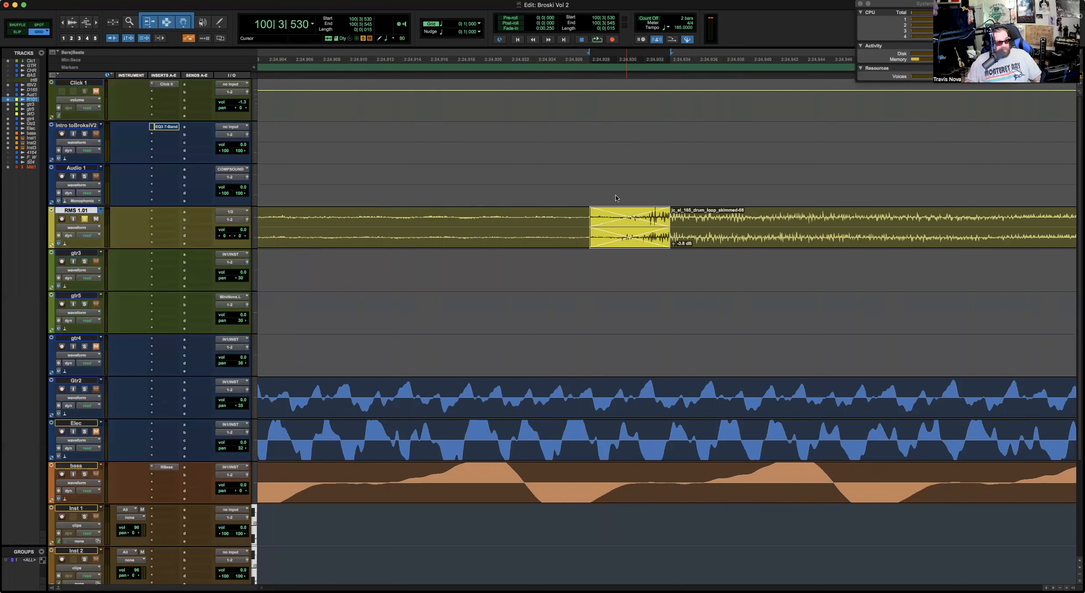
{"action": "double_click", "coordinate": [630, 228]}
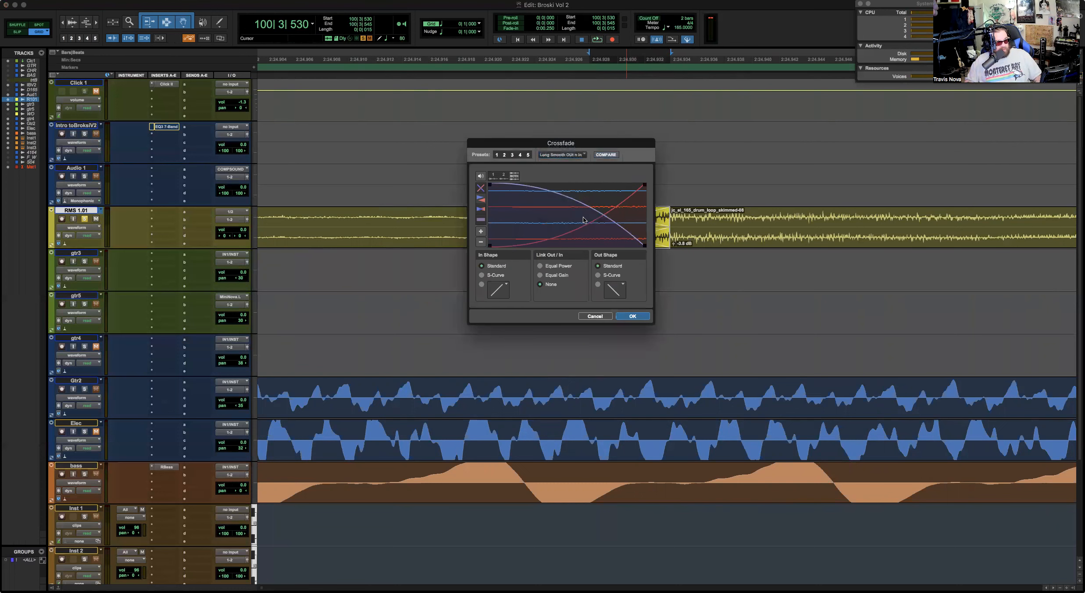
{"action": "mouse_move", "coordinate": [547, 248]}
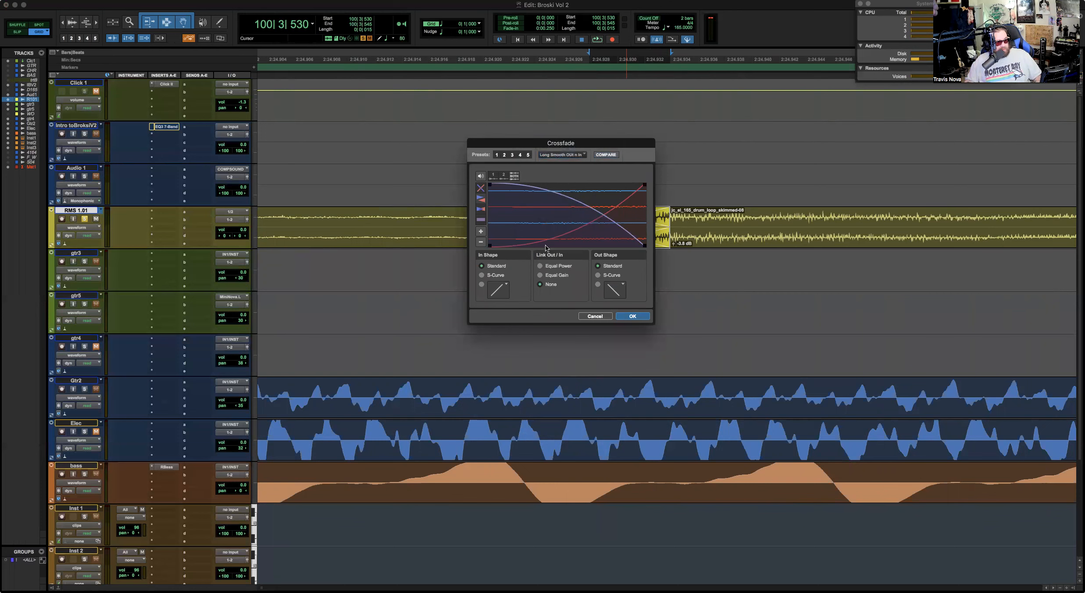
{"action": "left_click", "coordinate": [632, 316]}
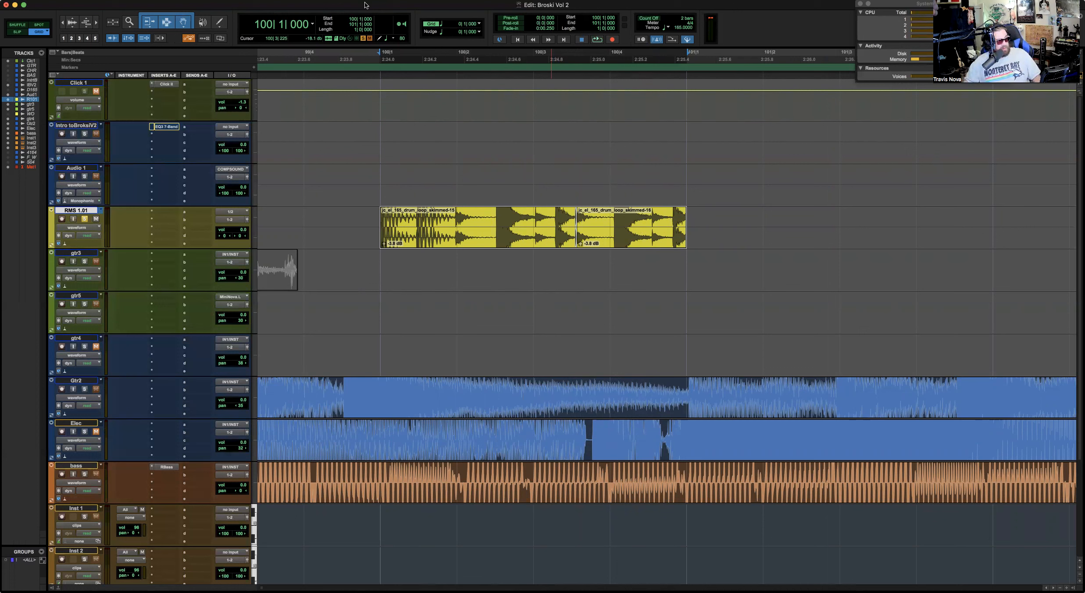
Step: Search 'cons' to find the Consolidate Clip command
{"action": "type", "text": "cons"}
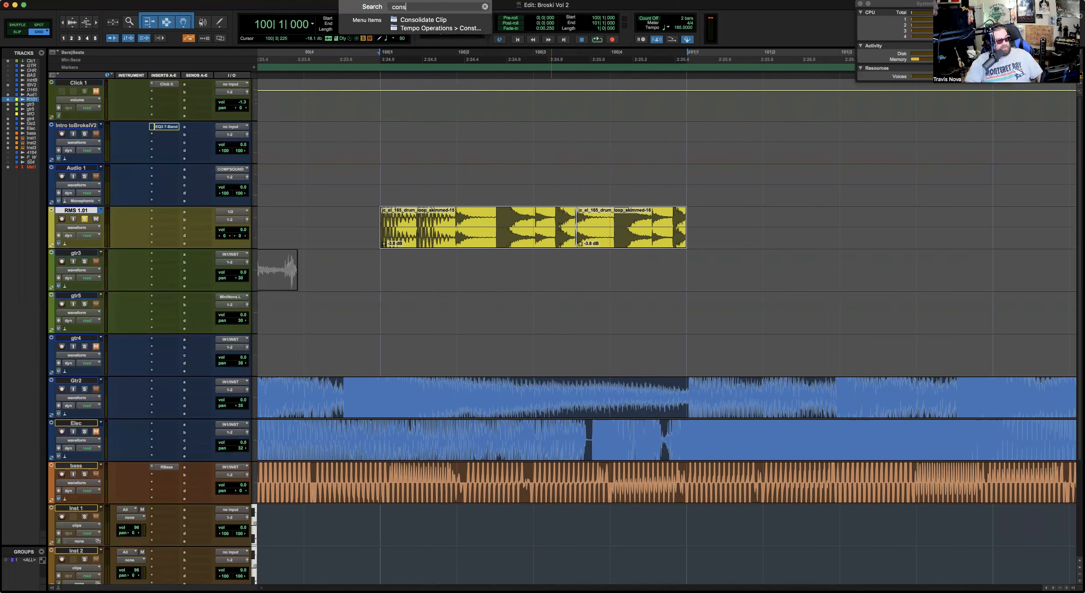